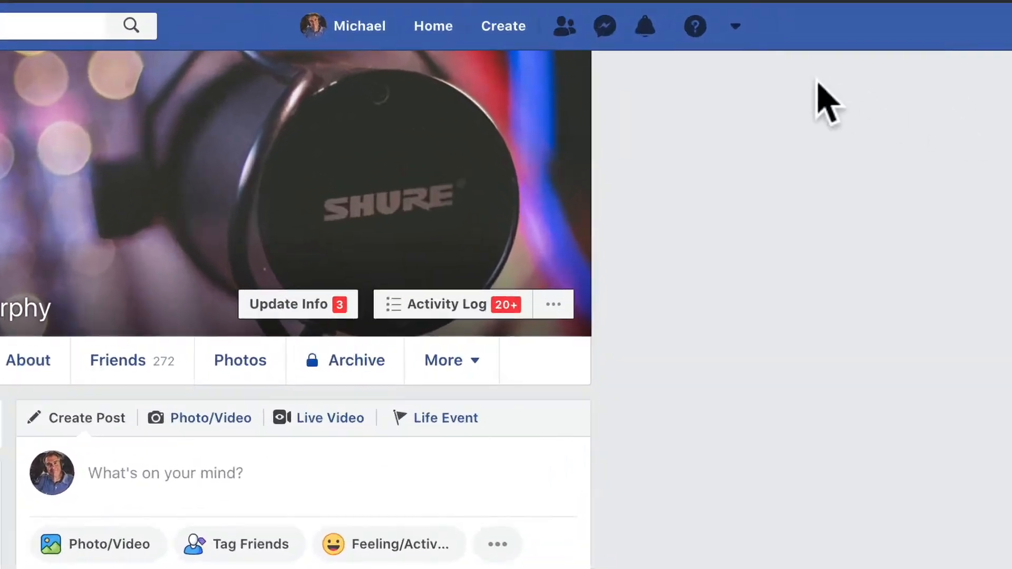
Reach the Change password form via the account menu, Settings and Security and Login
{"action": "left_click", "coordinate": [733, 25]}
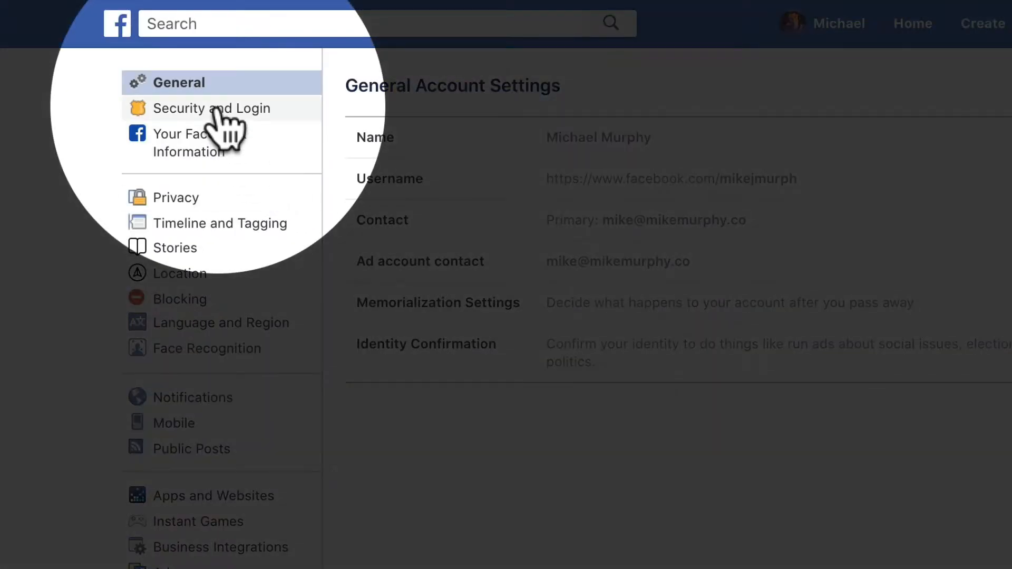
{"action": "left_click", "coordinate": [220, 107]}
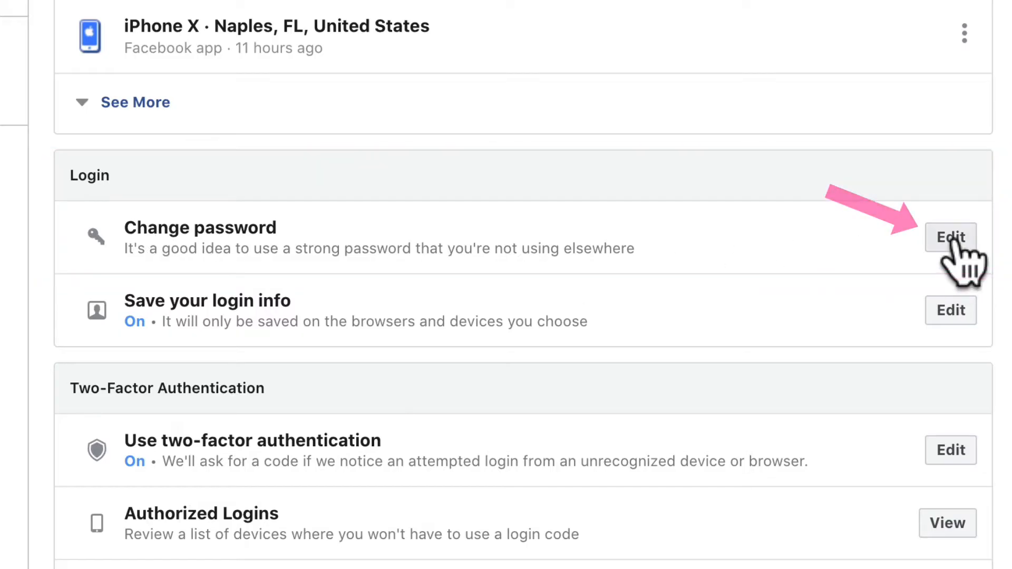
{"action": "left_click", "coordinate": [950, 238]}
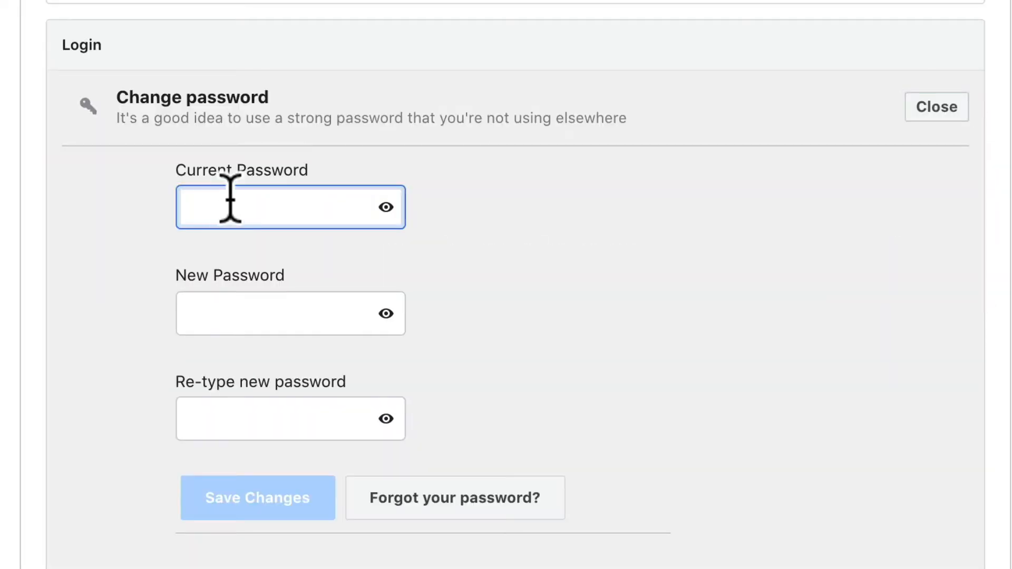
Fill in the current and new passwords and save, triggering the Password Changed notice
{"action": "left_click", "coordinate": [289, 313]}
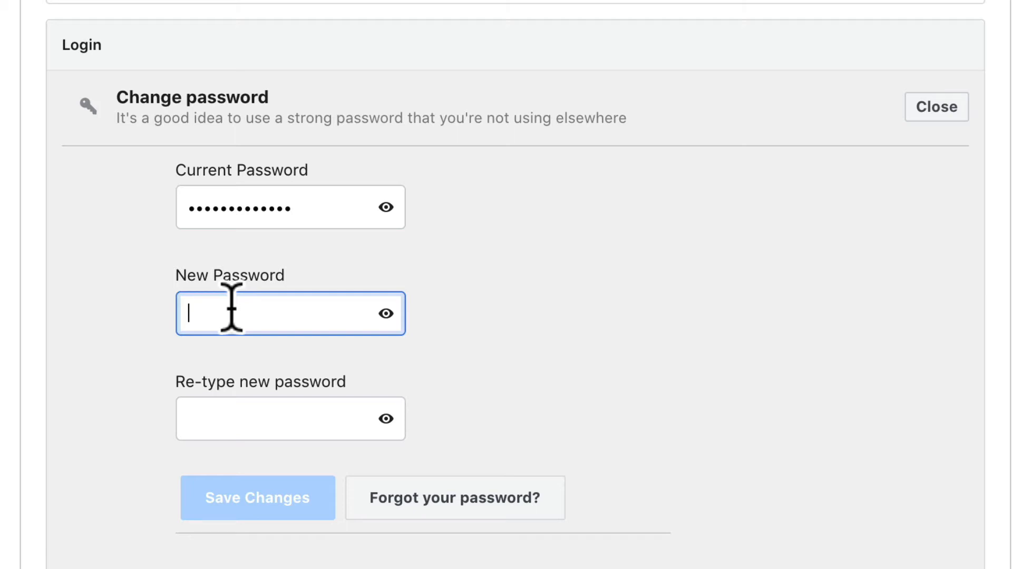
{"action": "left_click", "coordinate": [258, 498]}
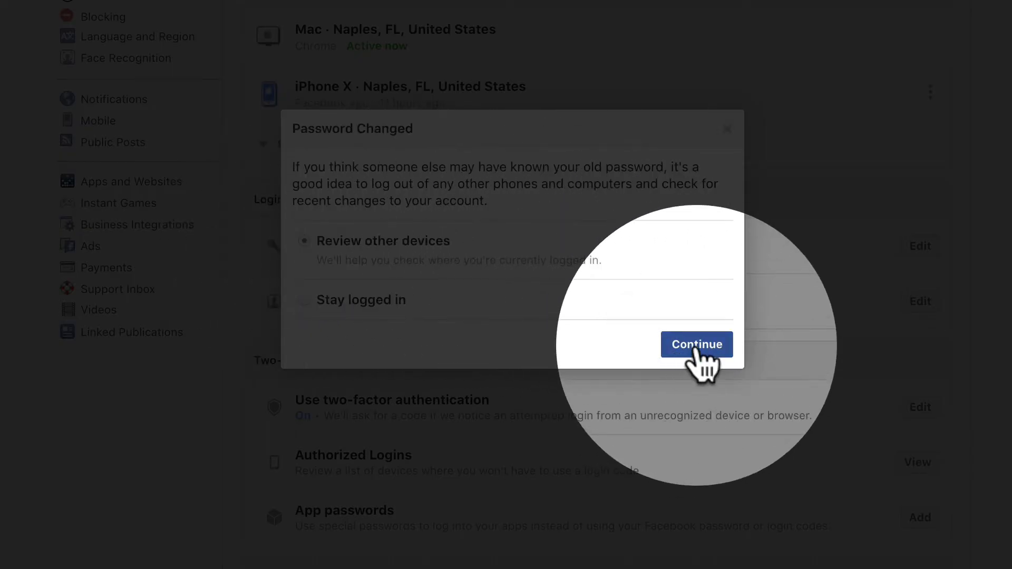
Review other devices and log the iPhone X session out of the account
{"action": "left_click", "coordinate": [696, 344]}
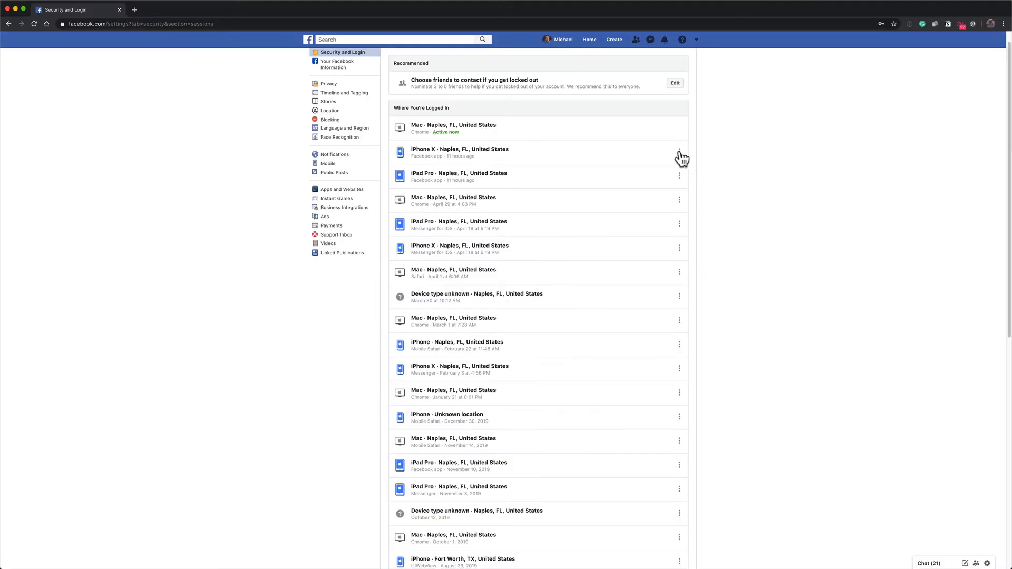
{"action": "left_click", "coordinate": [679, 149]}
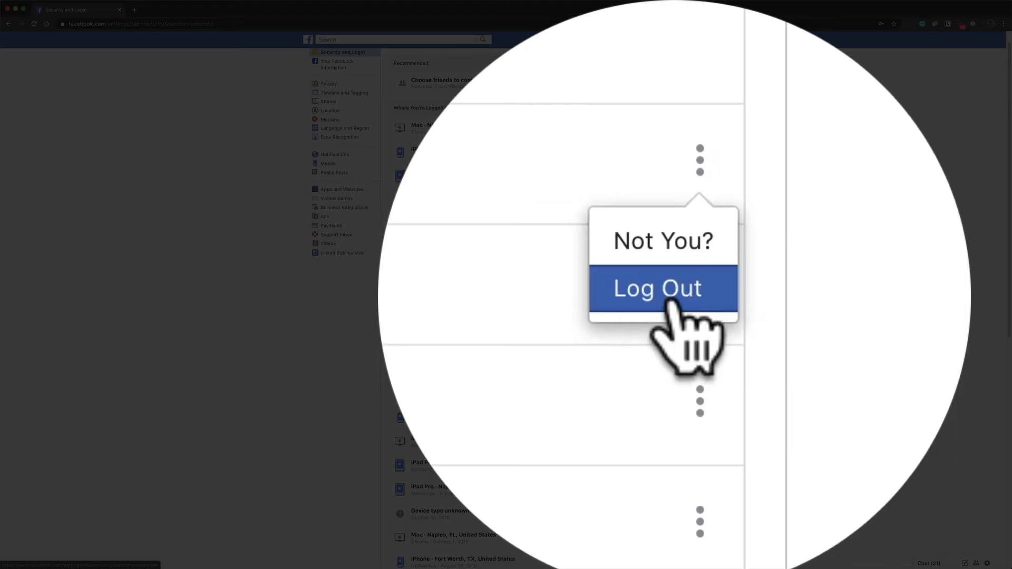
{"action": "left_click", "coordinate": [656, 288]}
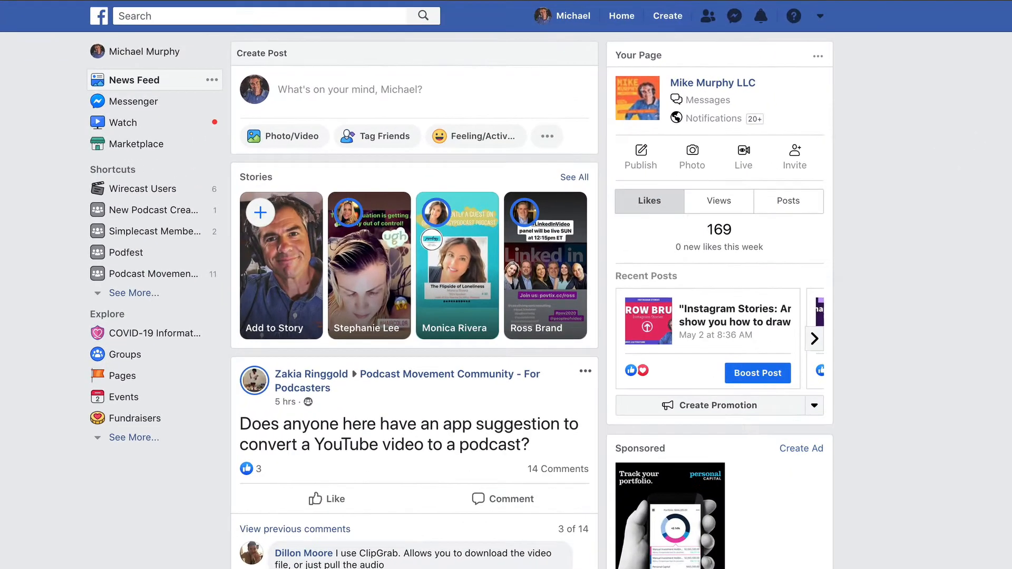
Return to the news feed and go back into the account Settings page
{"action": "left_click", "coordinate": [620, 16]}
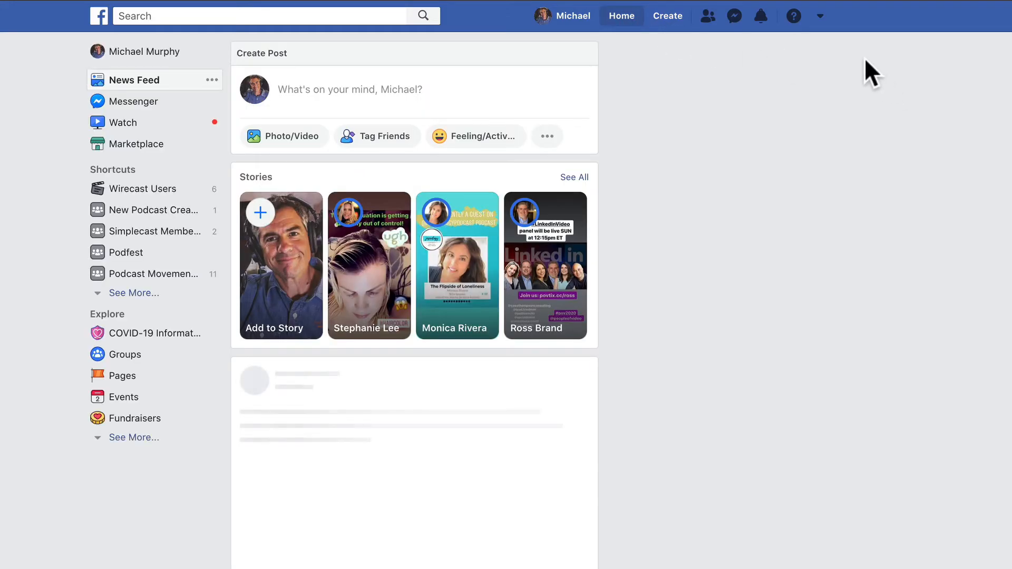
{"action": "left_click", "coordinate": [820, 16]}
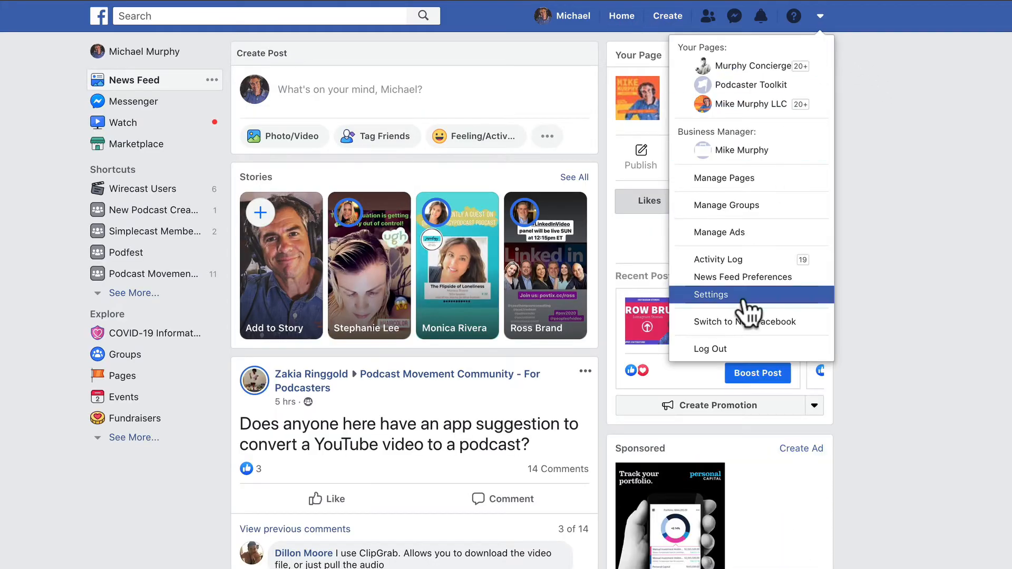
{"action": "left_click", "coordinate": [710, 294]}
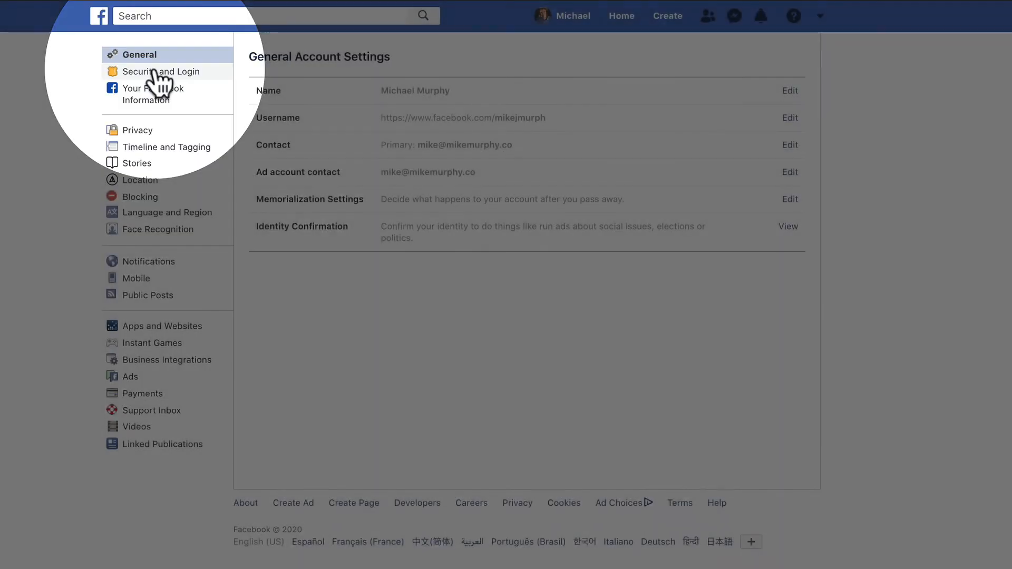
Bring up the empty Change password form again under Security and Login
{"action": "left_click", "coordinate": [163, 70]}
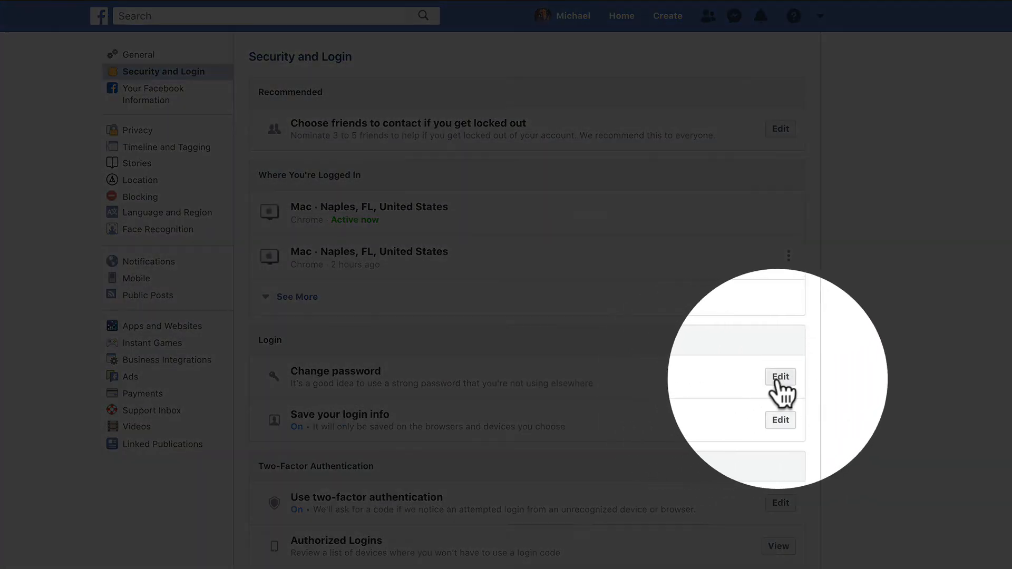
{"action": "left_click", "coordinate": [779, 377]}
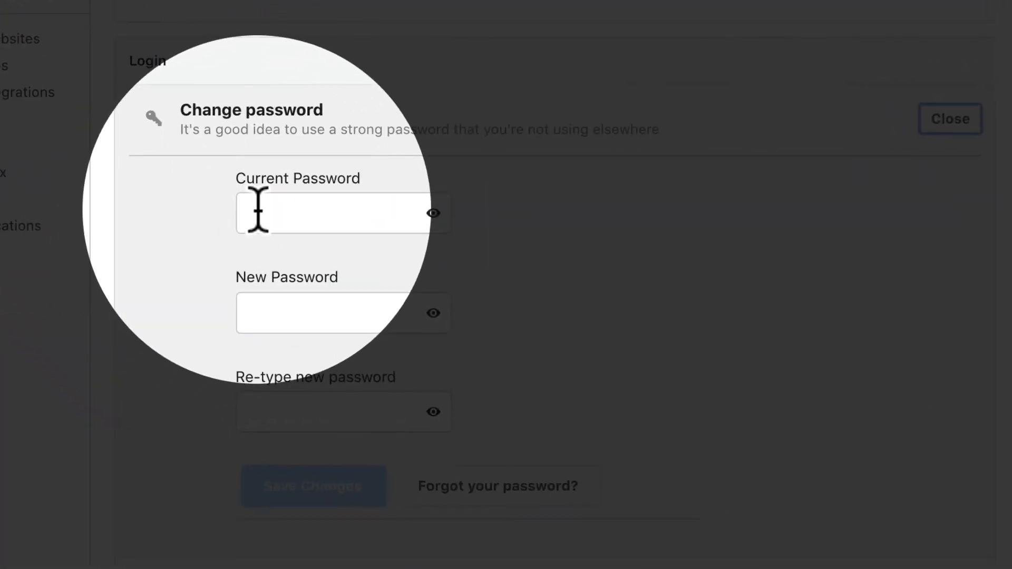